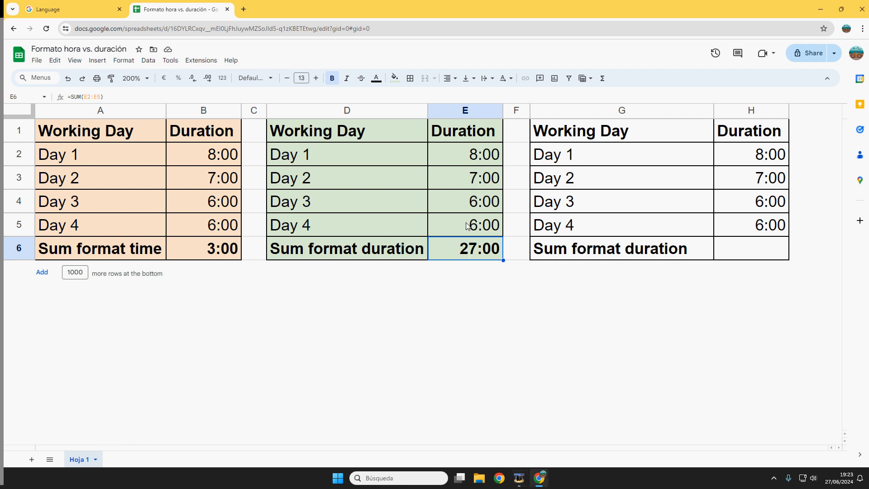
Inspect the existing total formulas in E6 and B6 of the other tables.
{"action": "left_click_drag", "start_coordinate": [465, 178], "coordinate": [464, 224]}
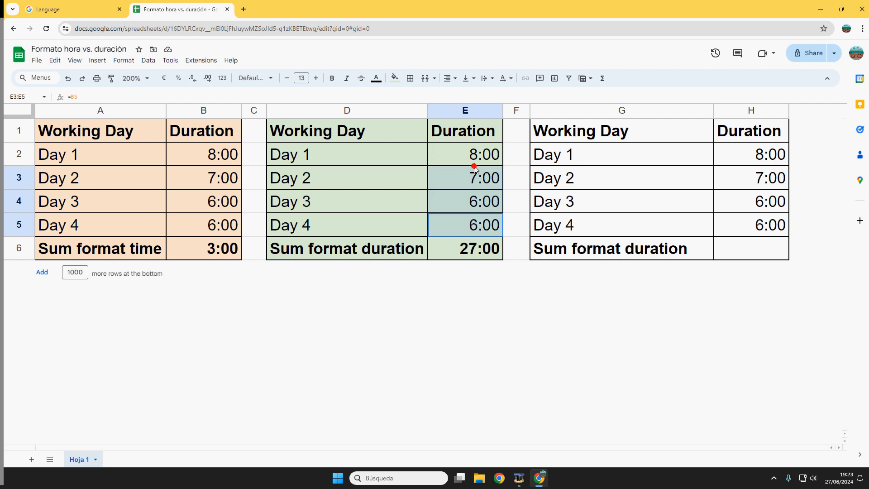
{"action": "left_click", "coordinate": [465, 154]}
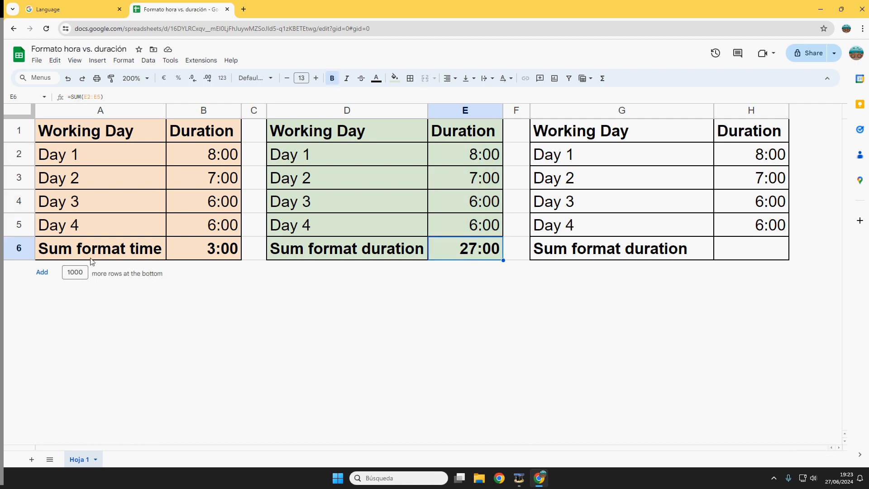
{"action": "left_click", "coordinate": [204, 248]}
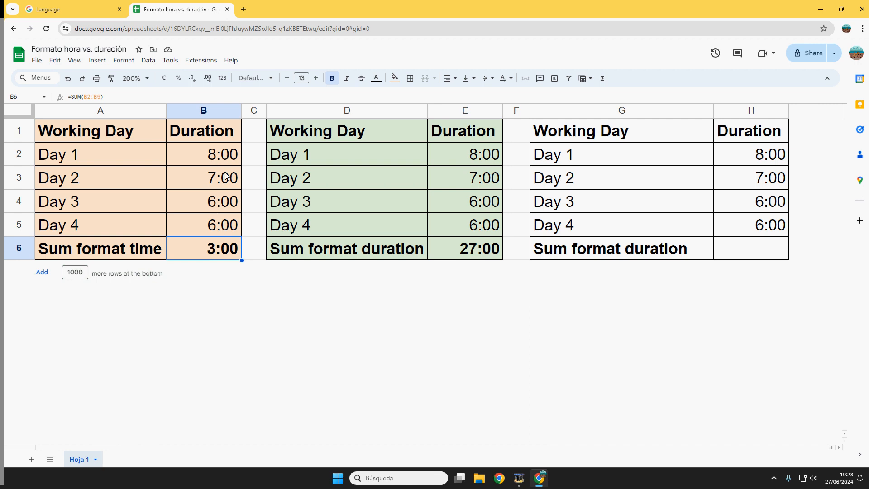
{"action": "mouse_move", "coordinate": [228, 255]}
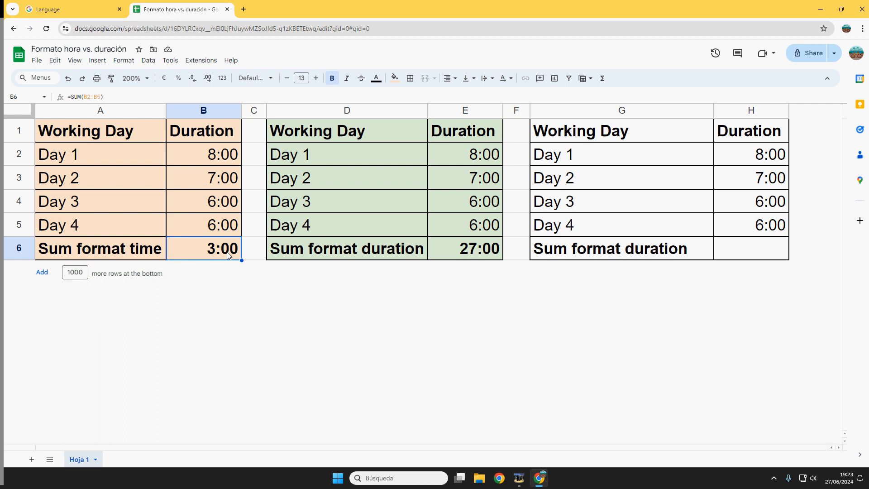
Enter =SUM(H2:H5) in H6 to total the four day durations.
{"action": "left_click", "coordinate": [750, 248]}
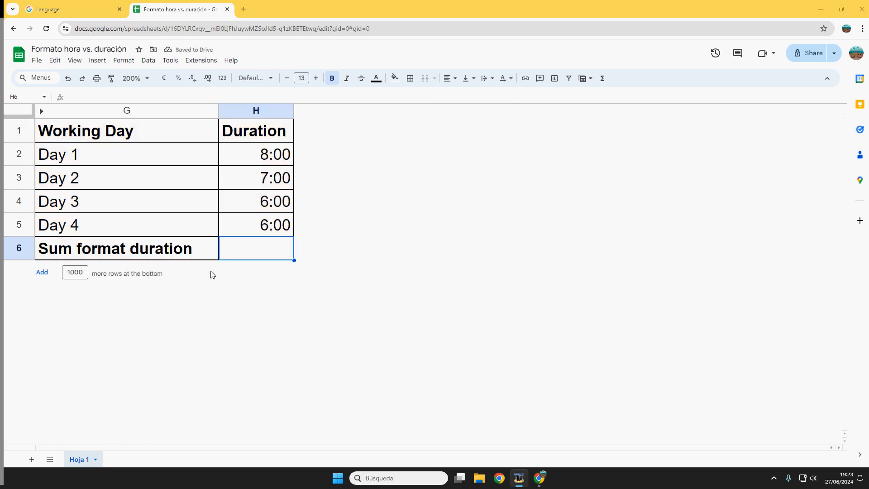
{"action": "type", "text": "=su"}
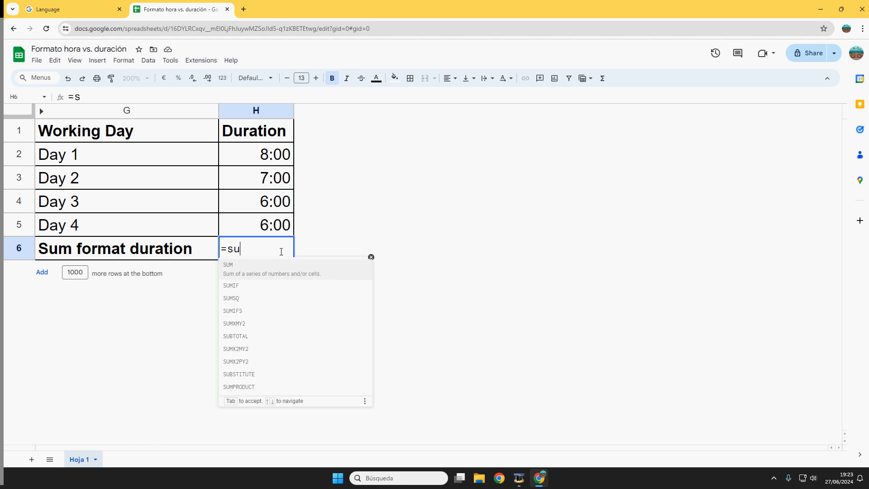
{"action": "left_click", "coordinate": [255, 154]}
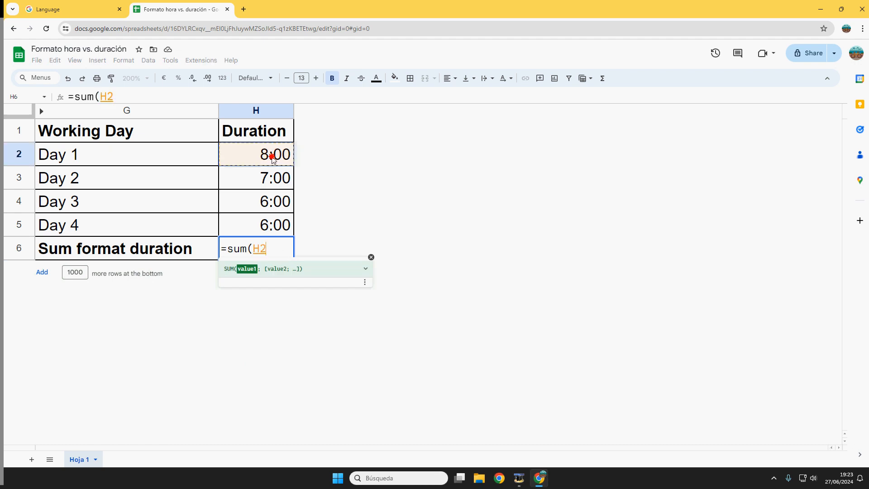
{"action": "left_click_drag", "start_coordinate": [255, 154], "coordinate": [255, 224]}
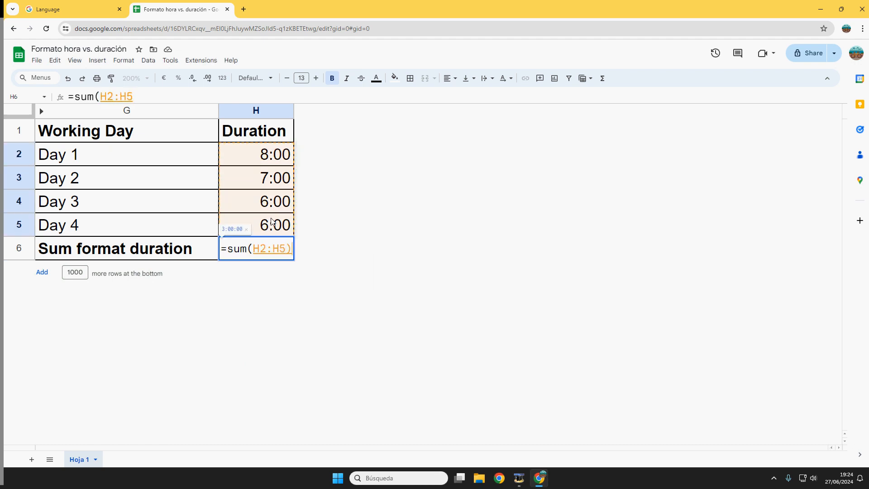
{"action": "key", "text": "Enter"}
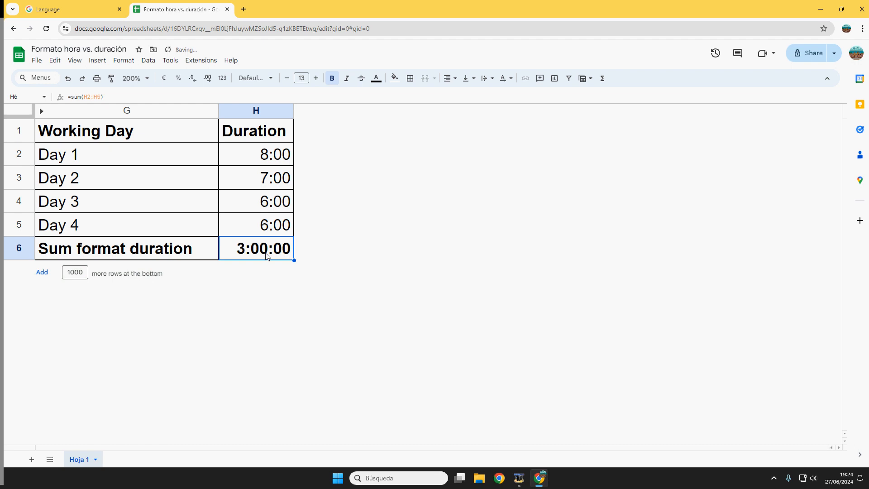
Format H6 as Duration, showing 27:00:00, and open Custom date and time formats.
{"action": "left_click", "coordinate": [123, 60]}
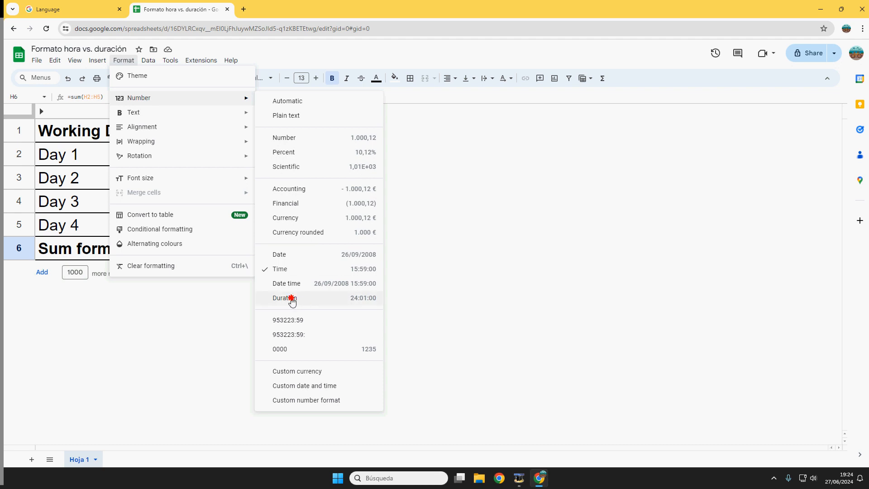
{"action": "left_click", "coordinate": [285, 298]}
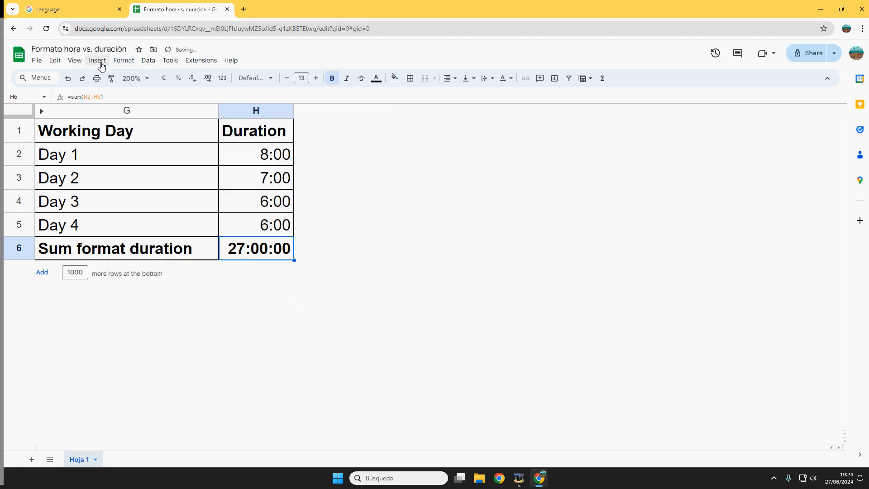
{"action": "left_click", "coordinate": [123, 60]}
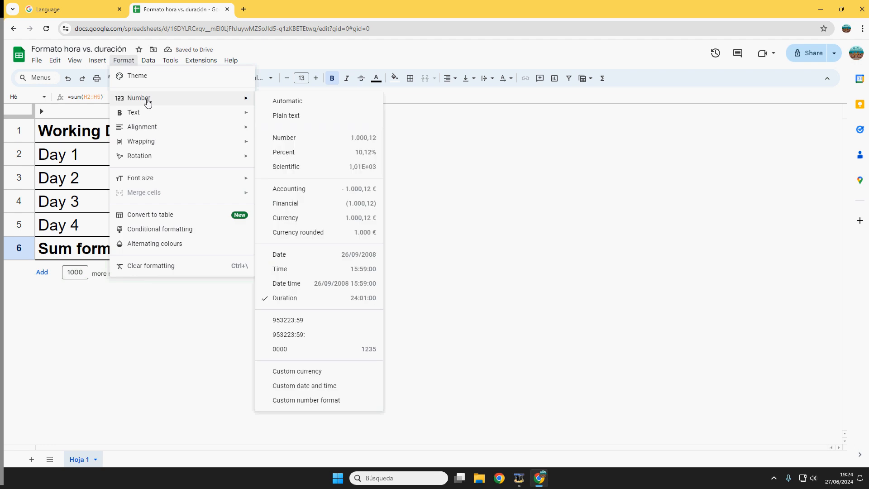
{"action": "mouse_move", "coordinate": [307, 269]}
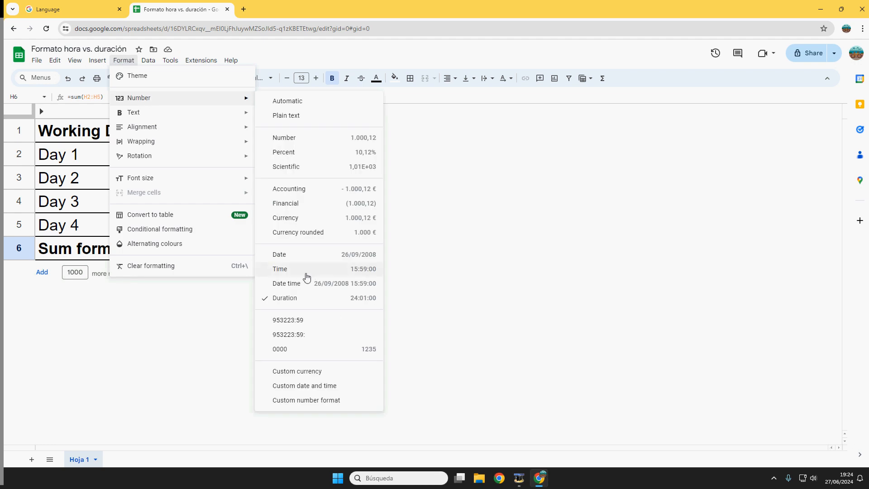
{"action": "mouse_move", "coordinate": [303, 385]}
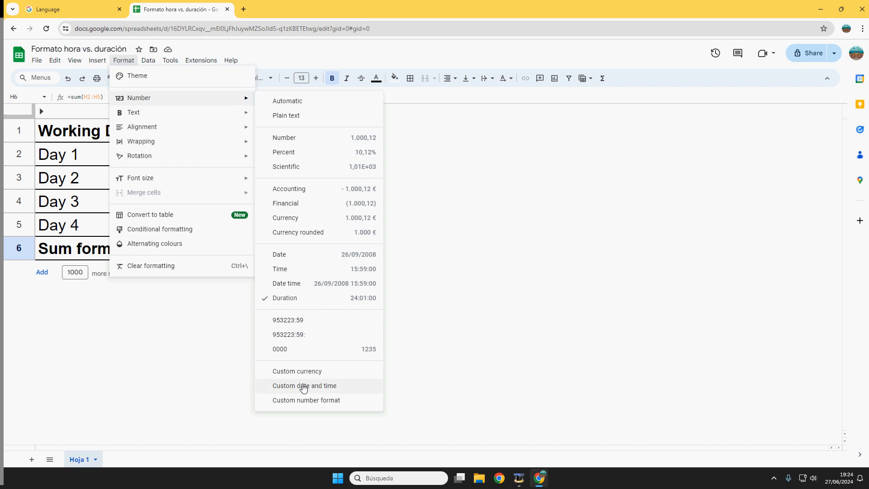
{"action": "left_click", "coordinate": [304, 385]}
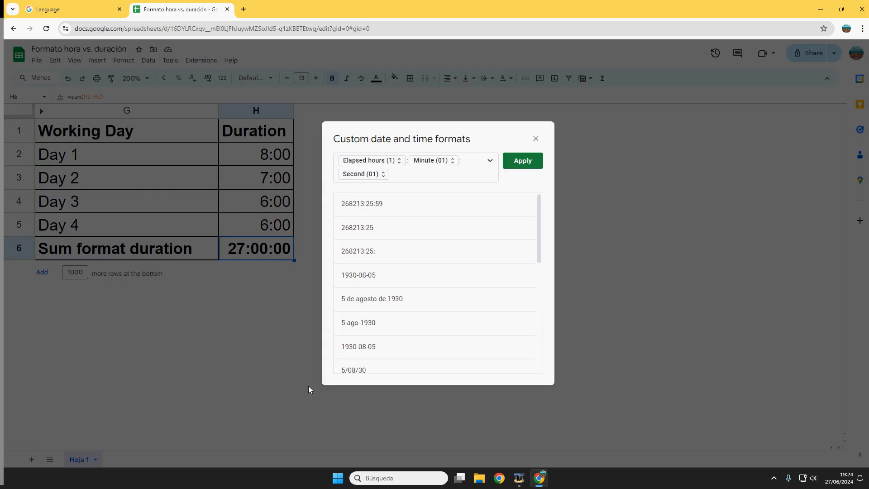
{"action": "mouse_move", "coordinate": [397, 175]}
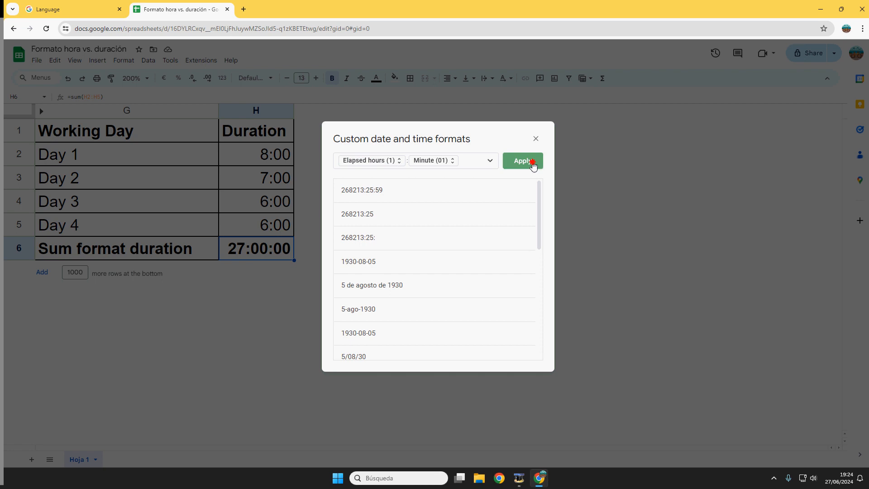
Apply the Elapsed hours:Minute custom format so H6 reads 27:00.
{"action": "left_click", "coordinate": [521, 161]}
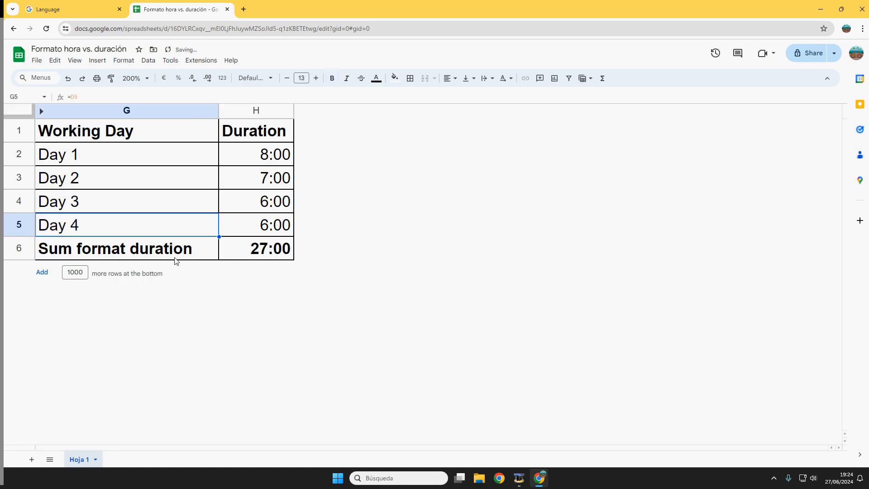